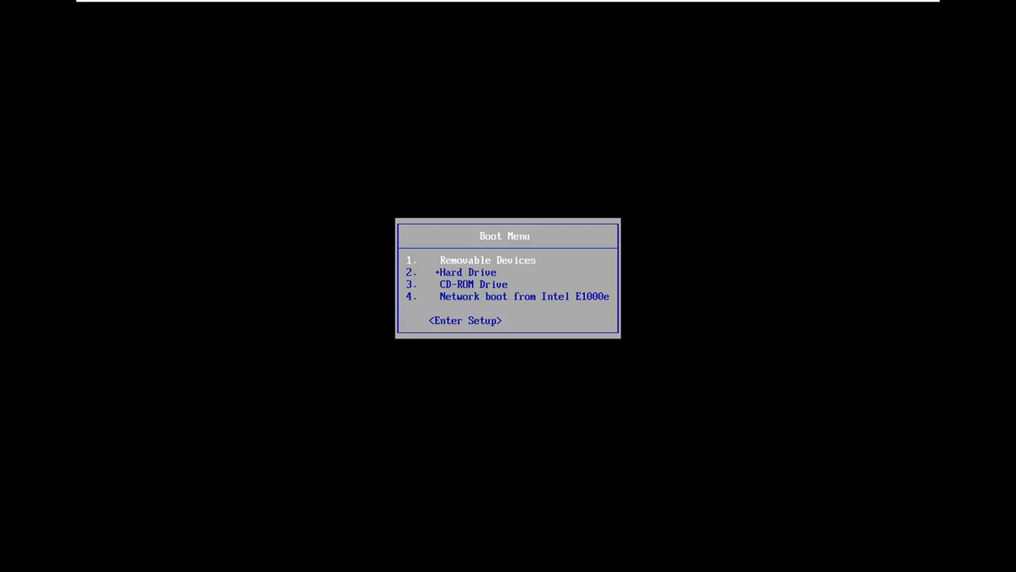
mouse_move(476, 184)
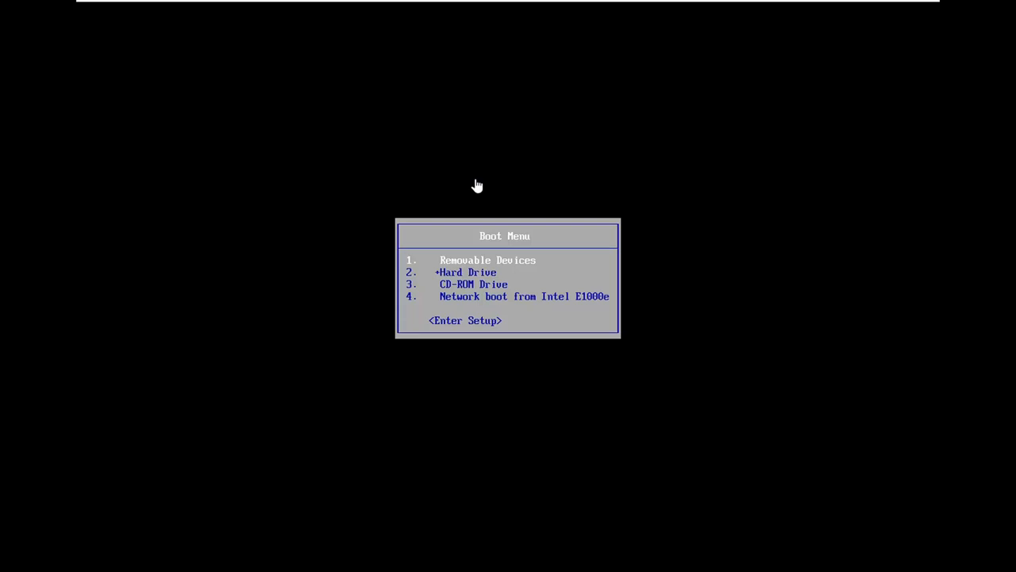
Boot from the CD-ROM drive so Windows Setup's language screen loads.
key("up")
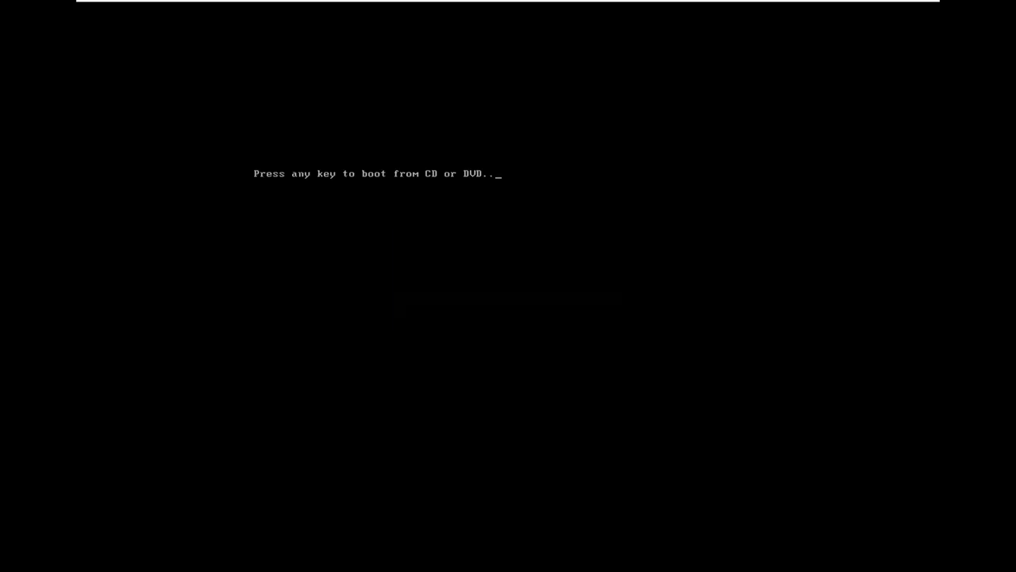
key("enter")
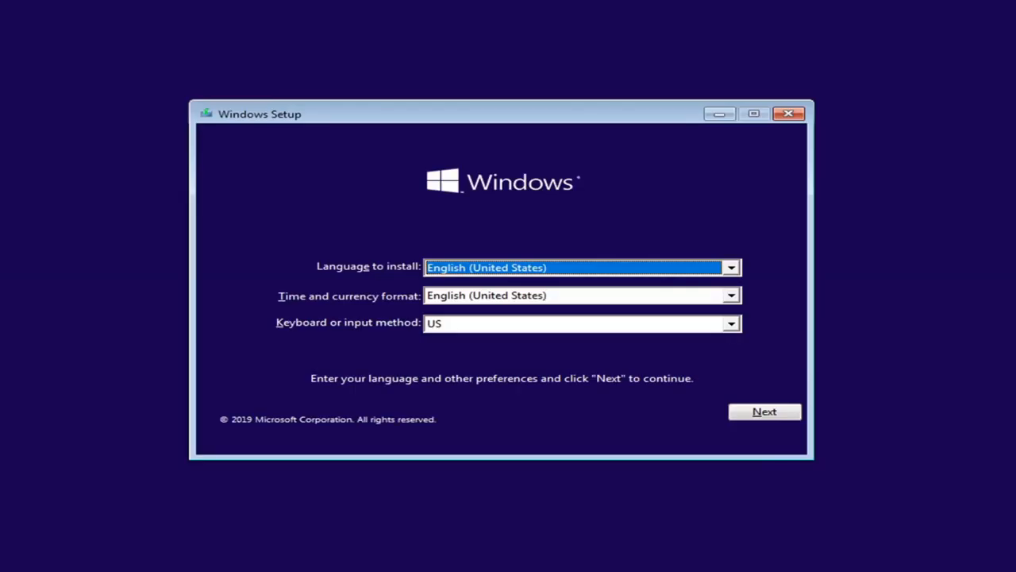
Continue past language setup, choose Repair your computer, and launch the recovery Command Prompt.
left_click(762, 412)
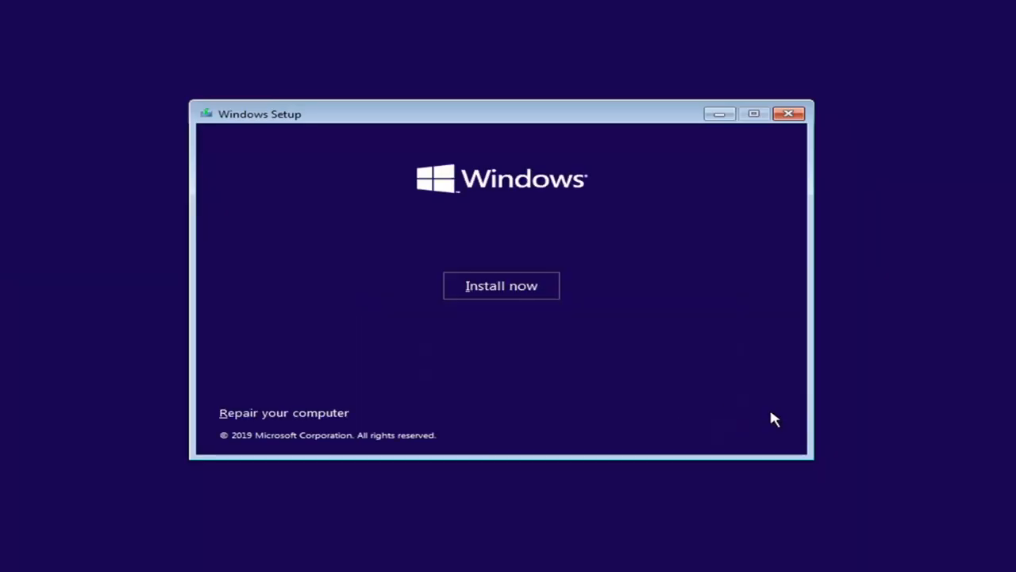
mouse_move(284, 409)
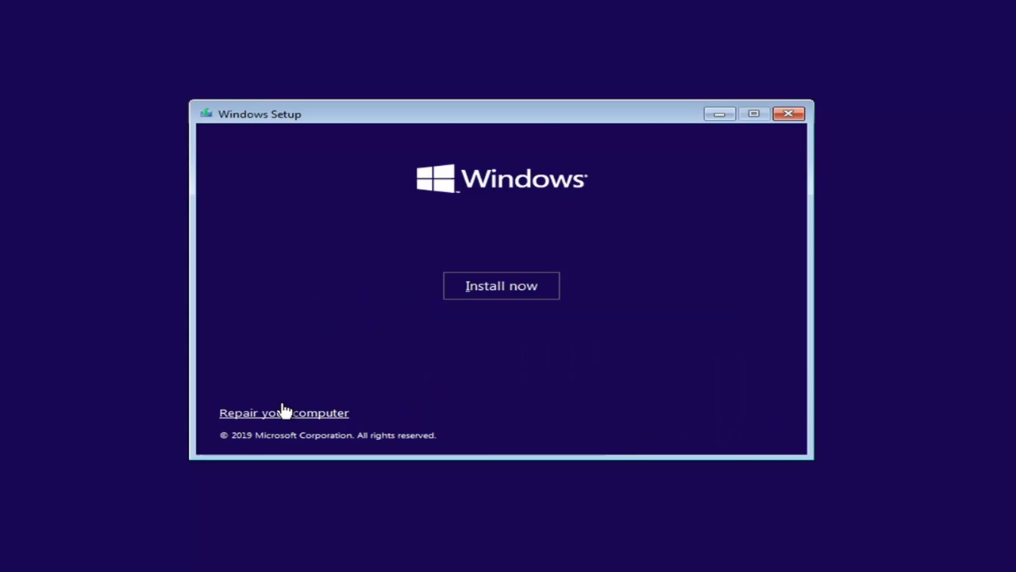
left_click(283, 412)
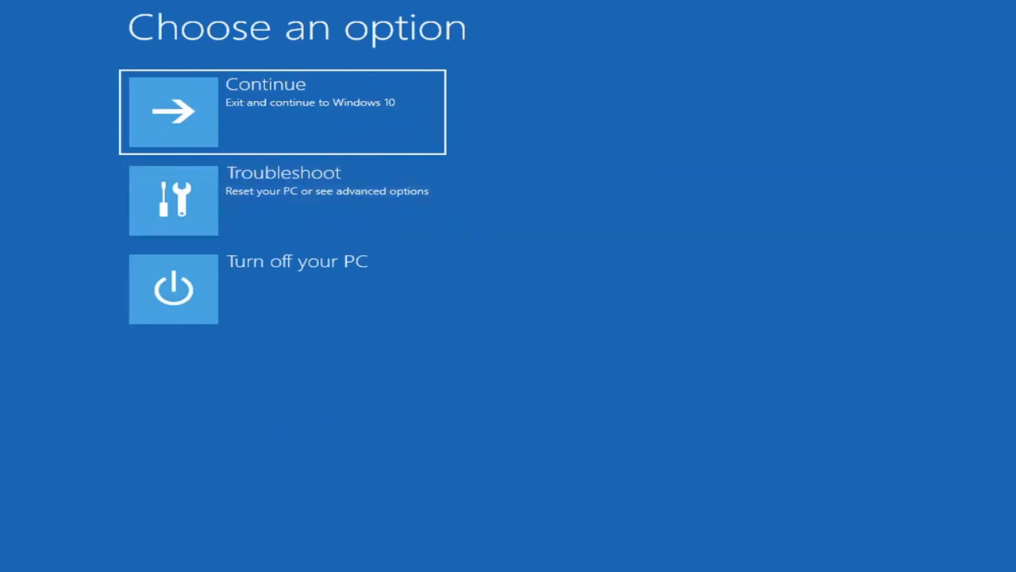
mouse_move(262, 80)
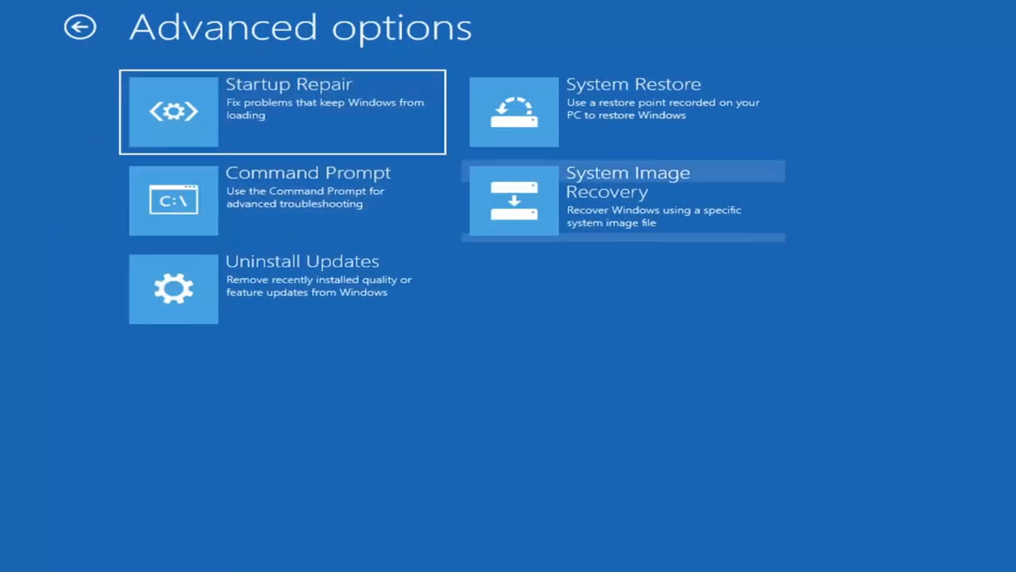
mouse_move(675, 299)
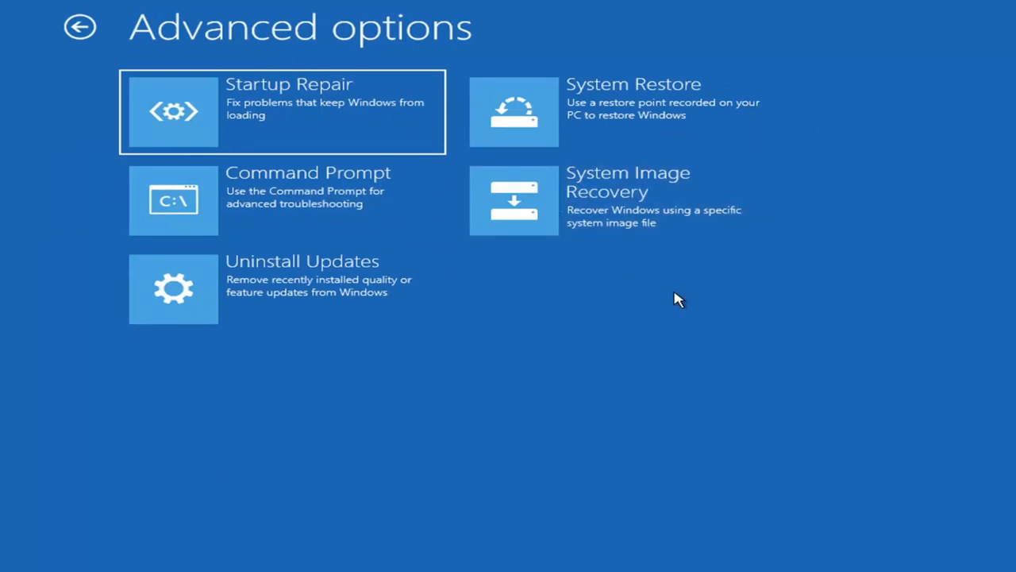
mouse_move(206, 209)
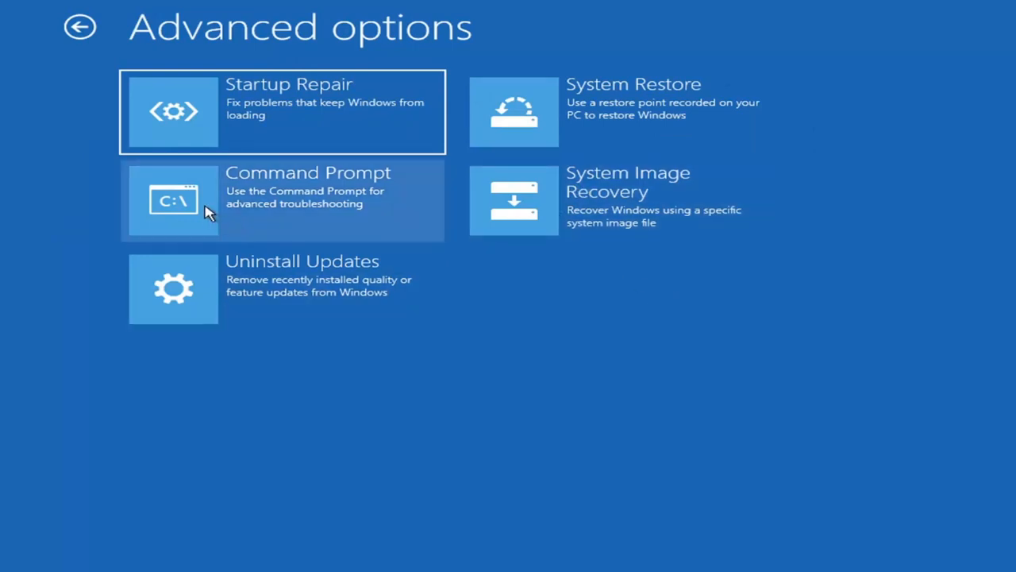
left_click(283, 200)
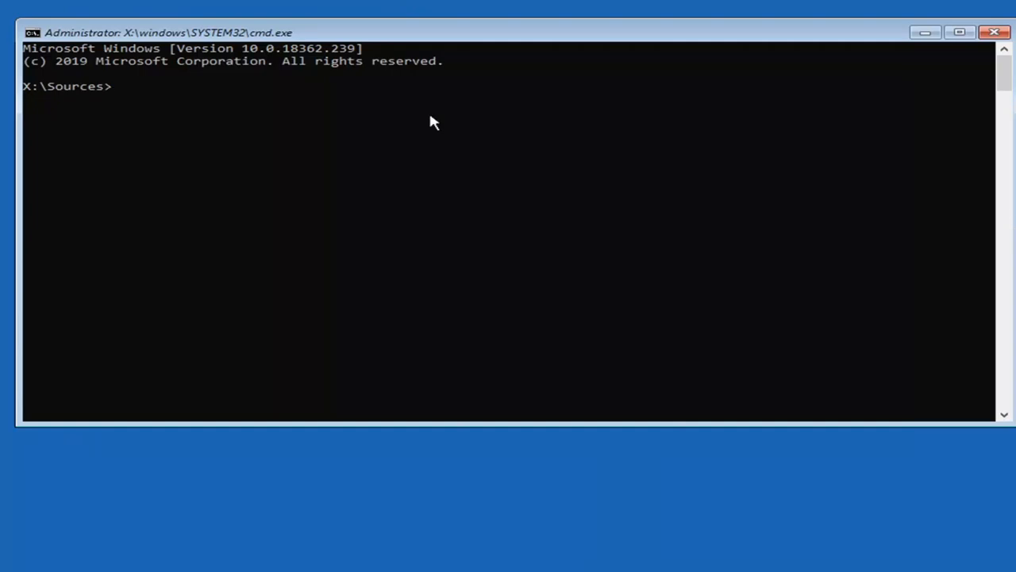
Run chkdsk c: to check drive C: for file system errors.
type("chkd")
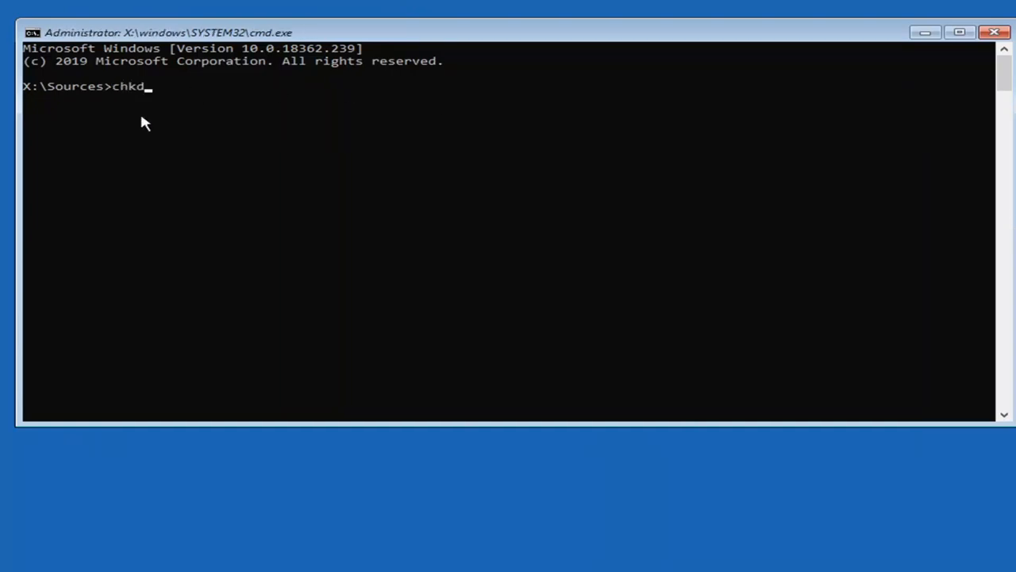
type("sk c")
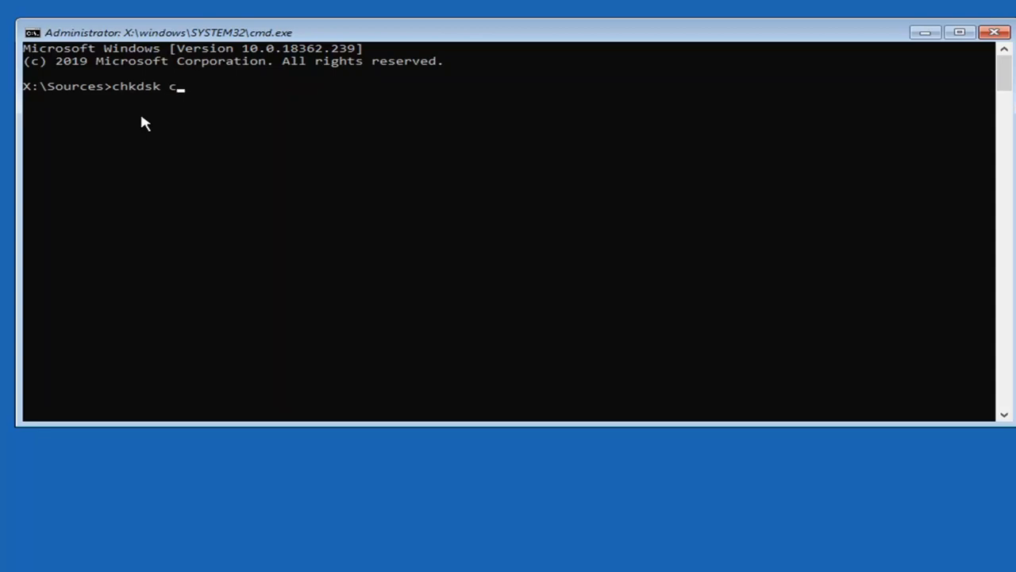
type(":")
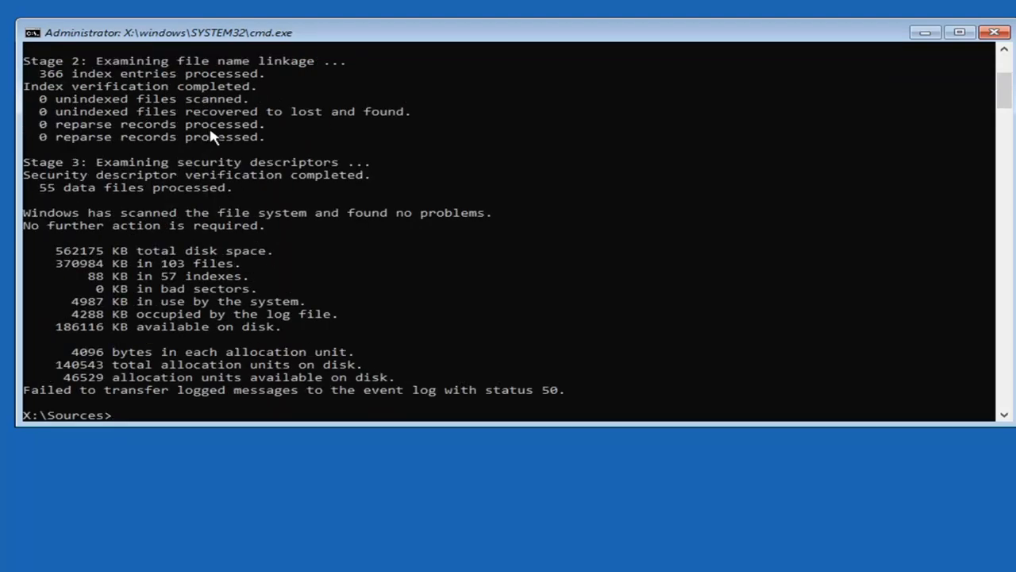
Switch to drive C: and run sfc /scannow to start a system file scan.
type("c:")
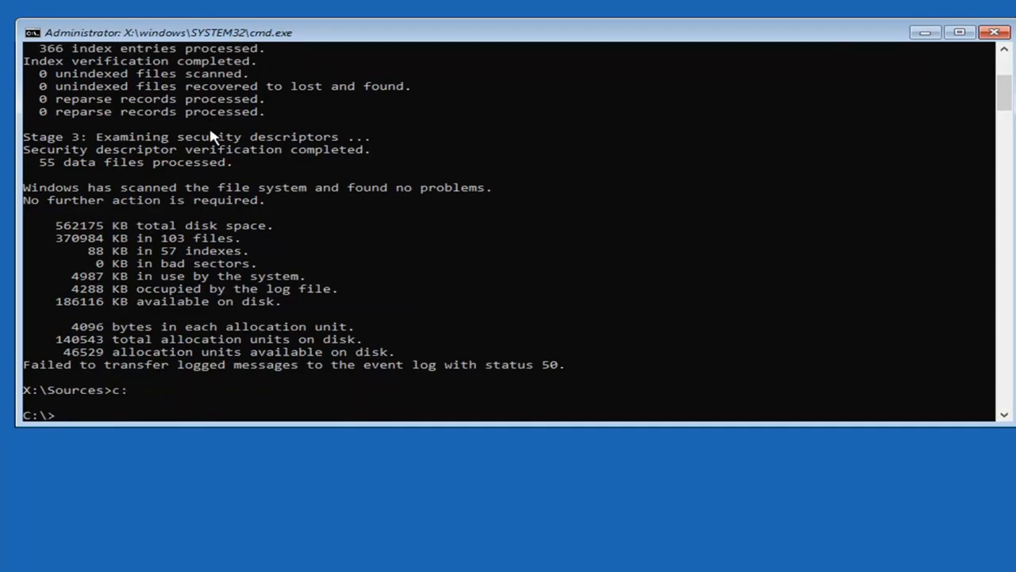
type("s")
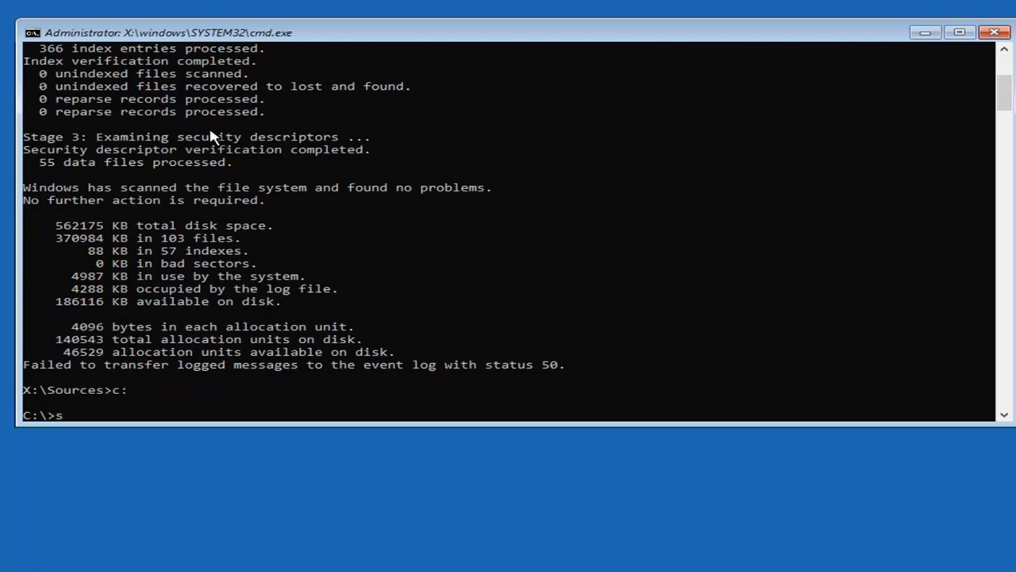
type("fc /")
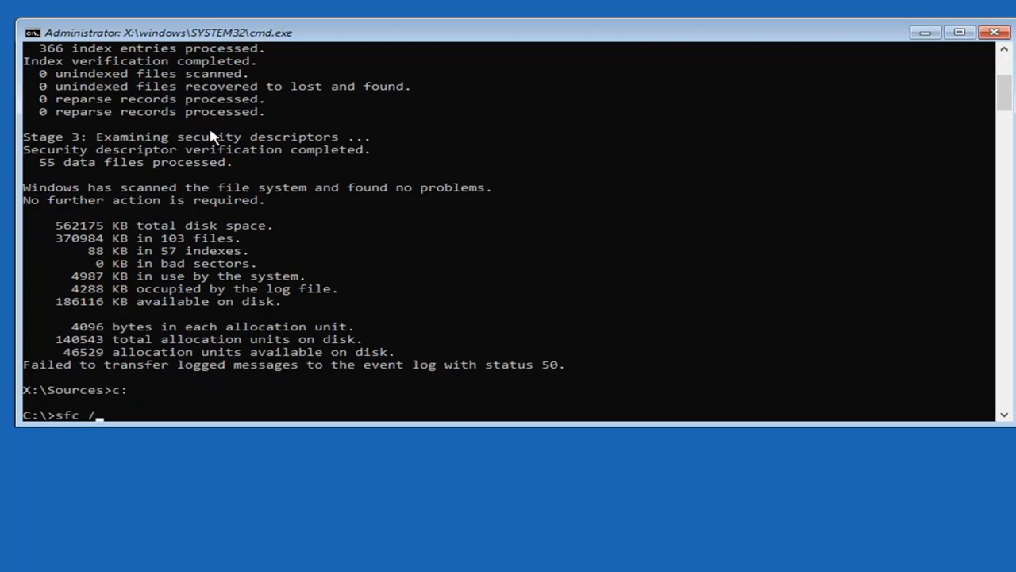
type("scannow")
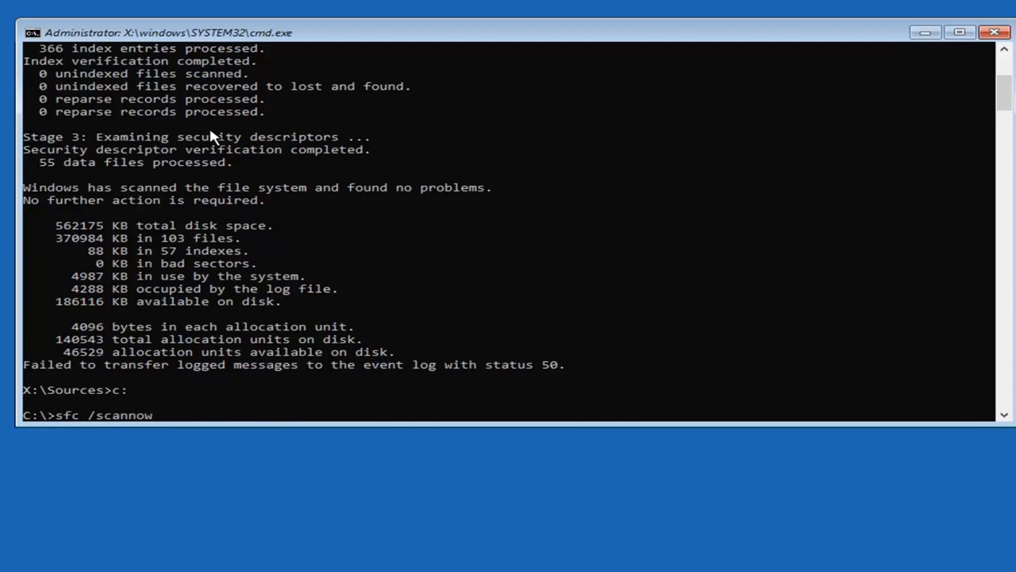
key("enter")
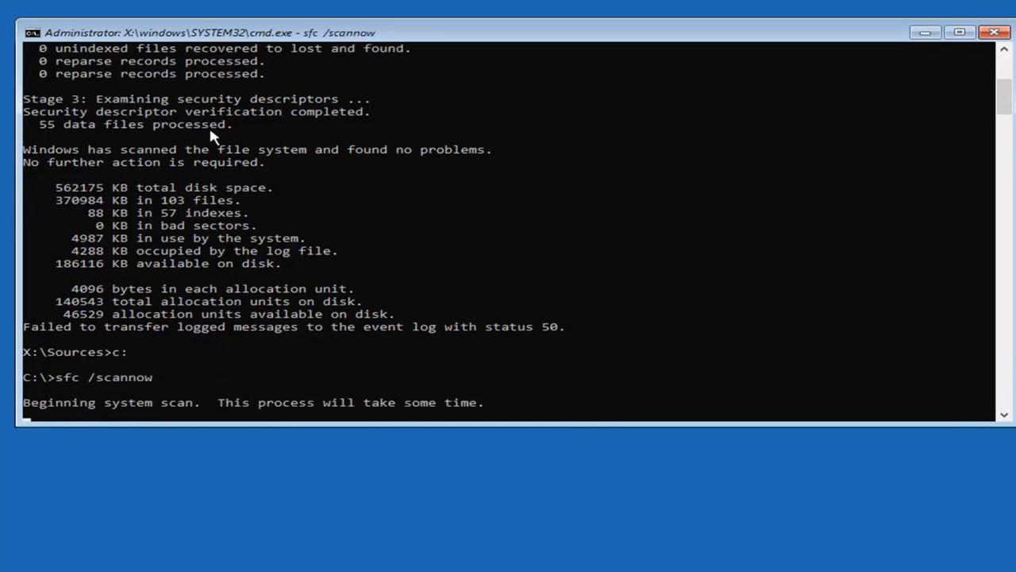